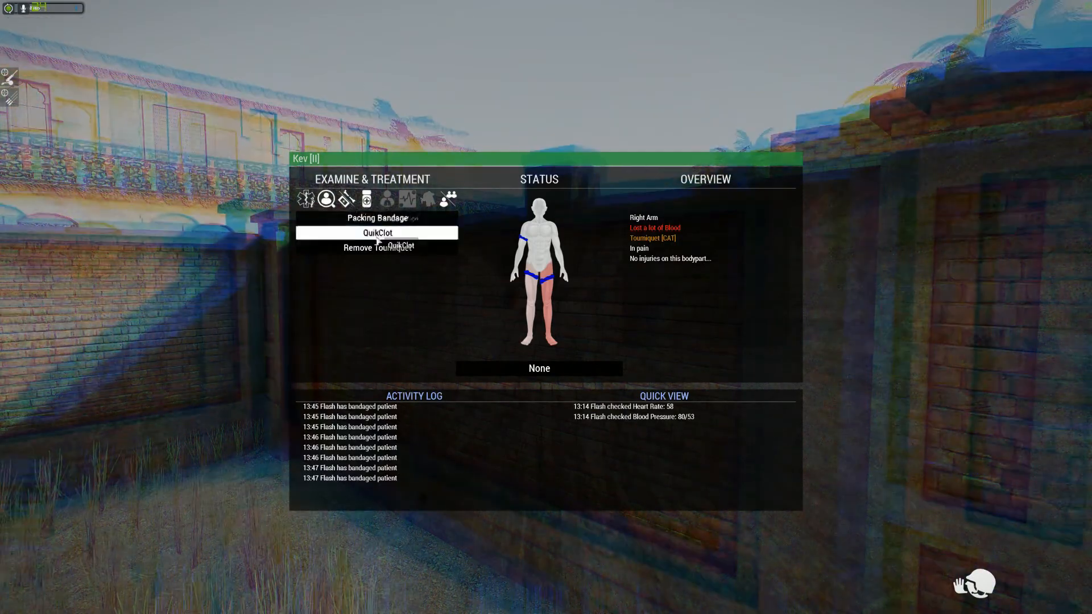
# Step: Treat the teammate's wound with a QuikClot from the ACE medical menu
pyautogui.click(378, 248)
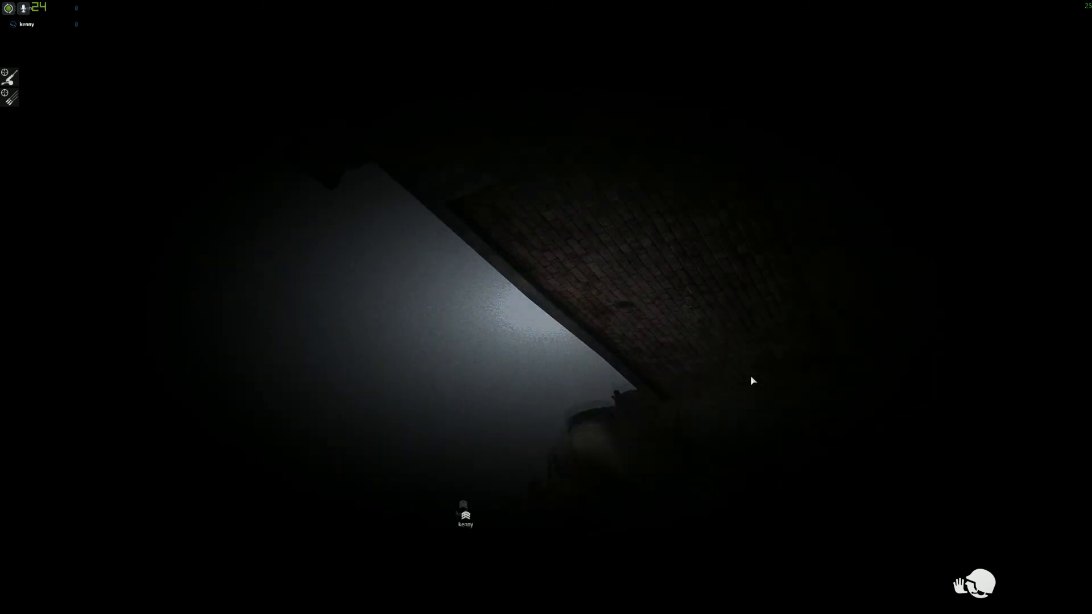
# Step: Send 'DEFIB ME' to the teammate in the Steam overlay chat
pyautogui.press('shift+tab')
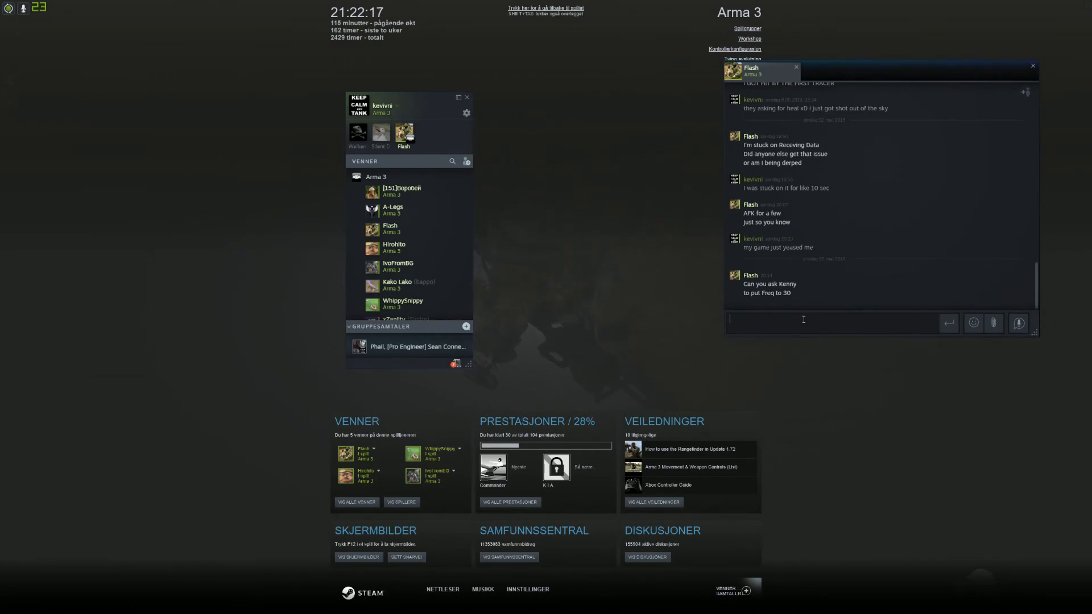
pyautogui.write('DEFIB ME')
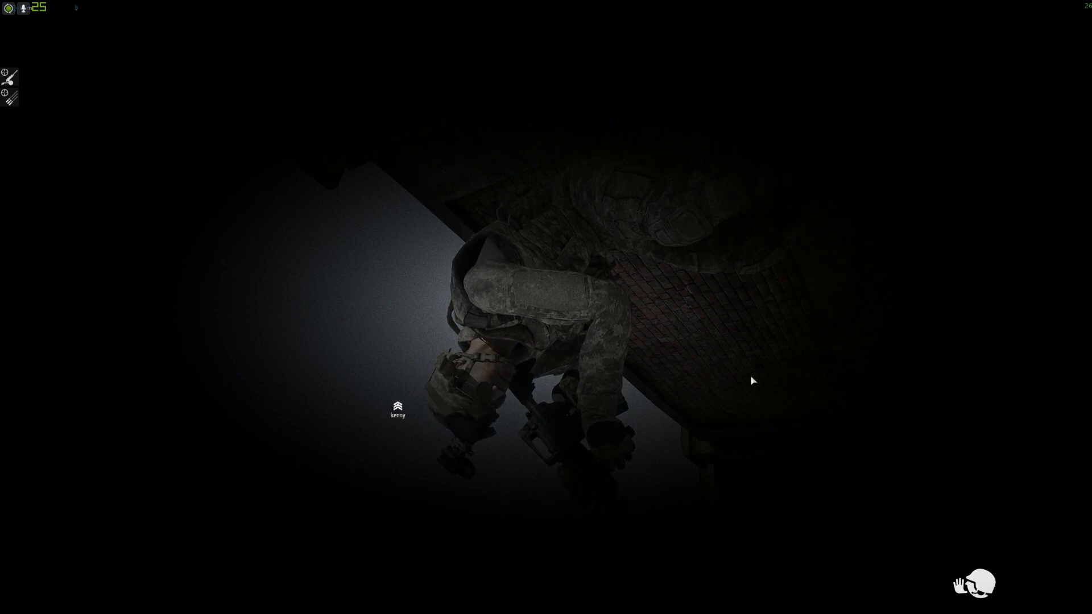
pyautogui.press('Shift+Tab')
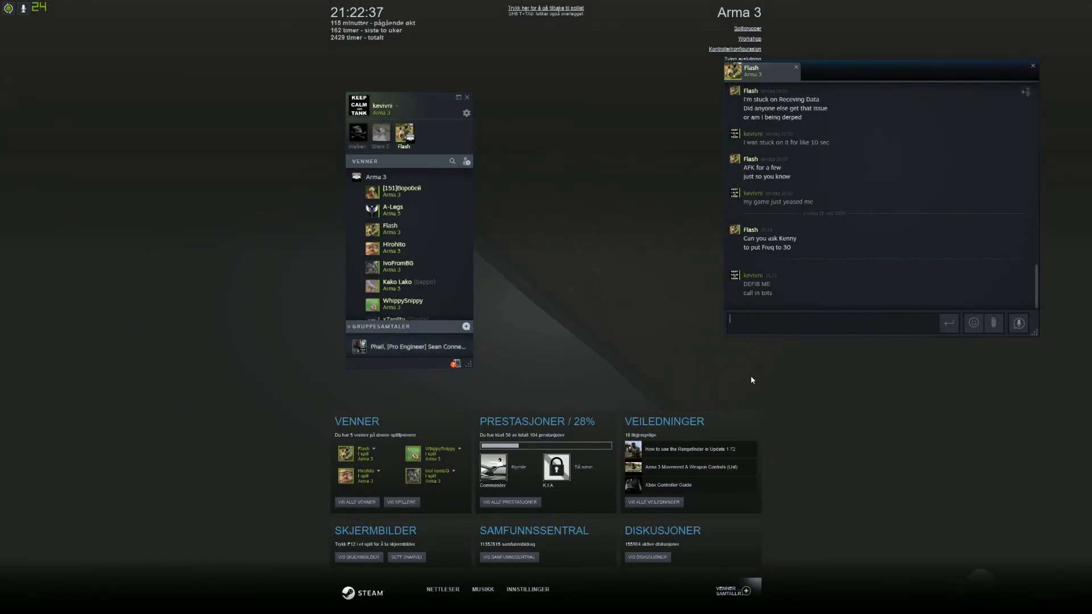
# Step: Send the messages 'i need tots' and 'our defib man' in the overlay chat
pyautogui.write('i need tots')
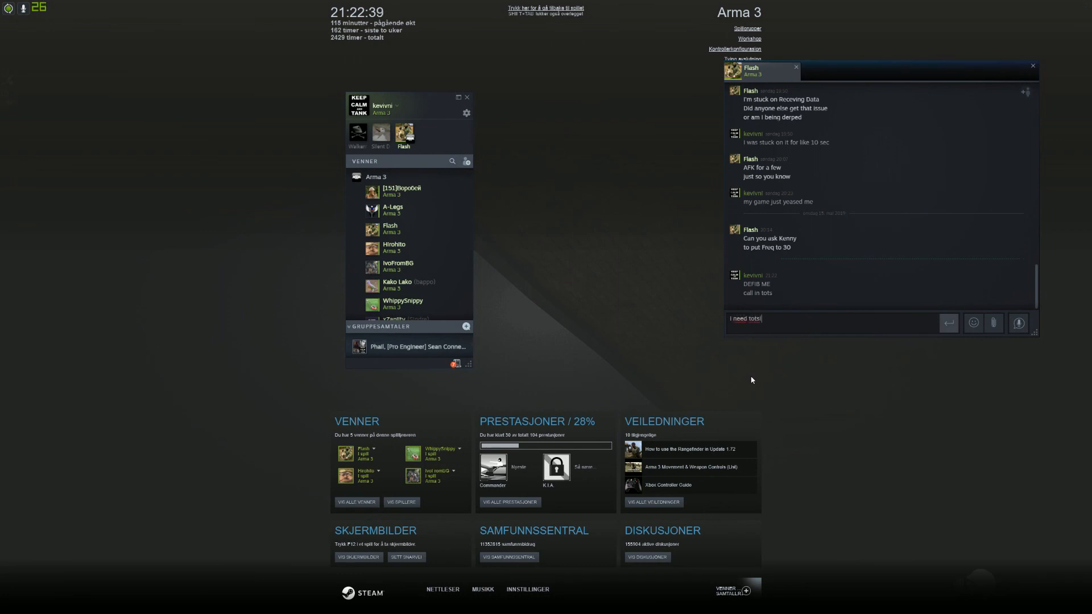
pyautogui.press('Return')
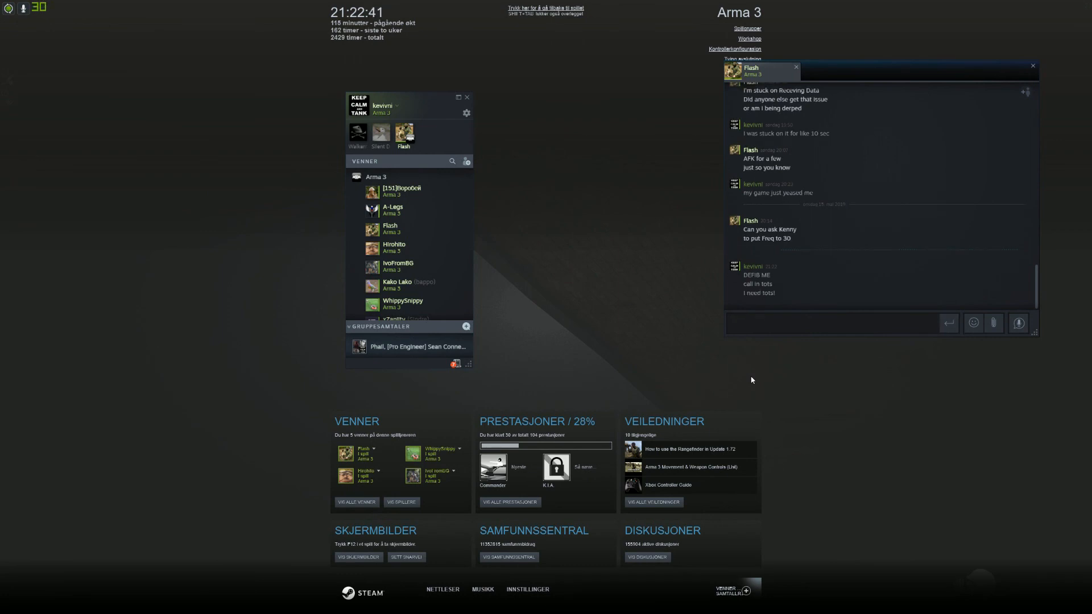
pyautogui.write('our de')
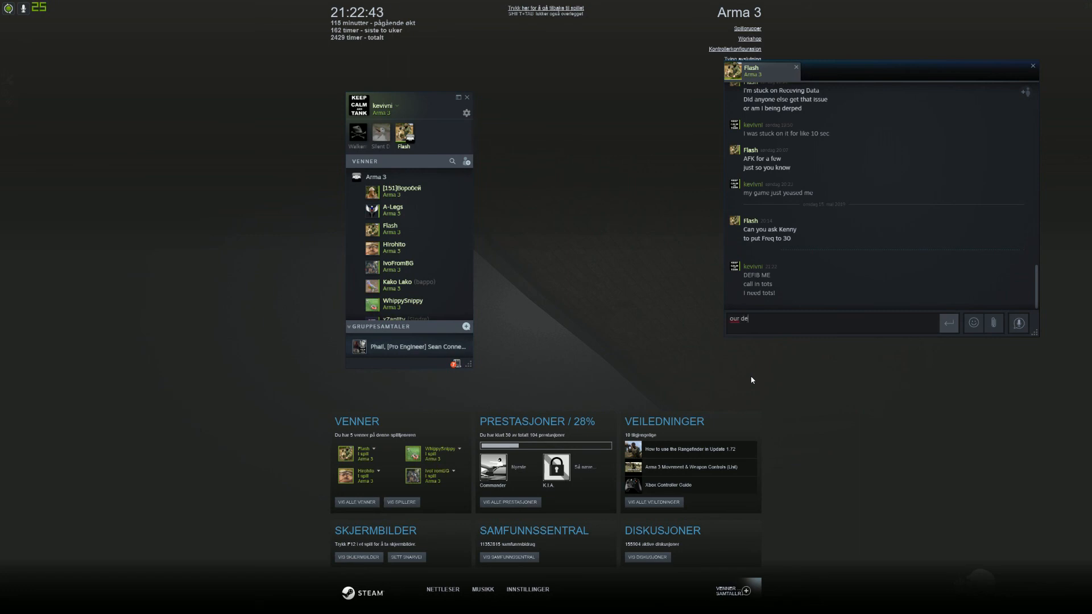
pyautogui.press('Return')
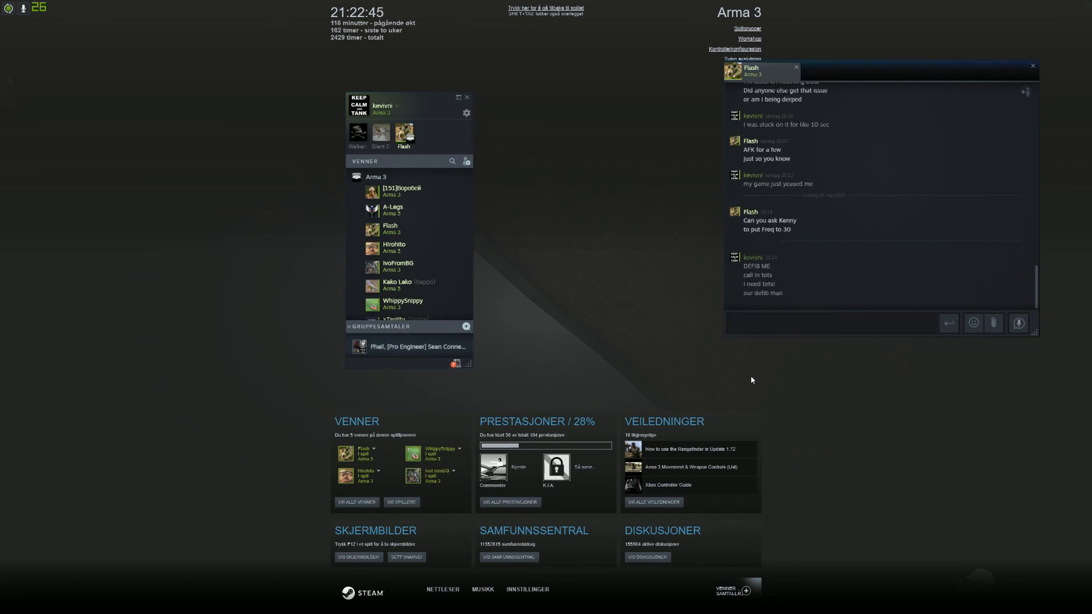